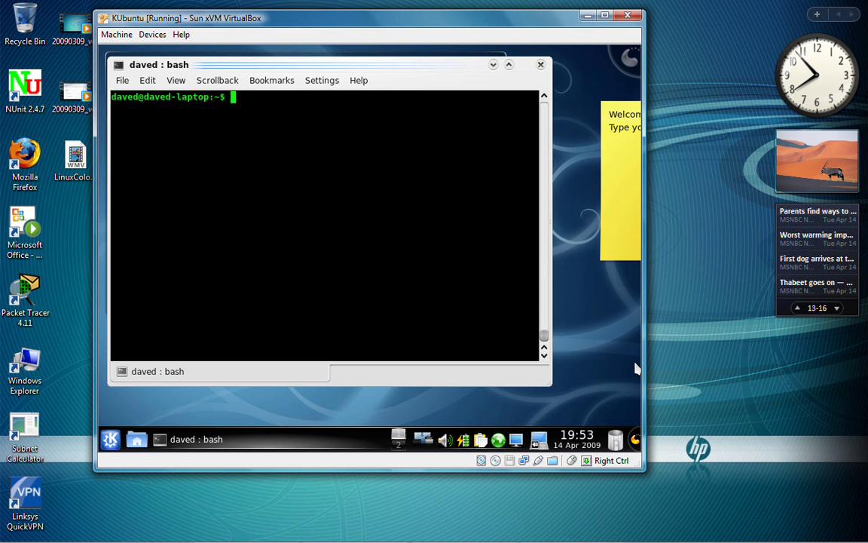
List the contents of /etc with ls /etc, showing directories in dark blue.
type("ls /et")
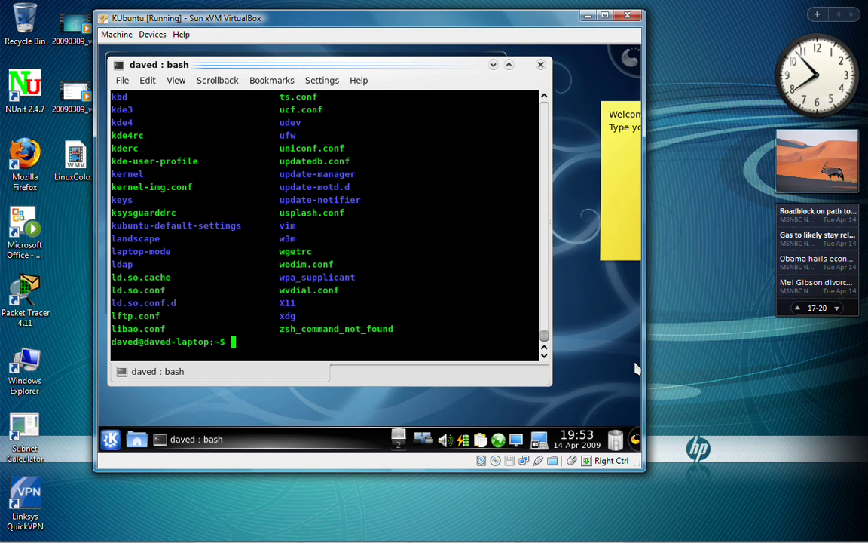
mouse_move(561, 289)
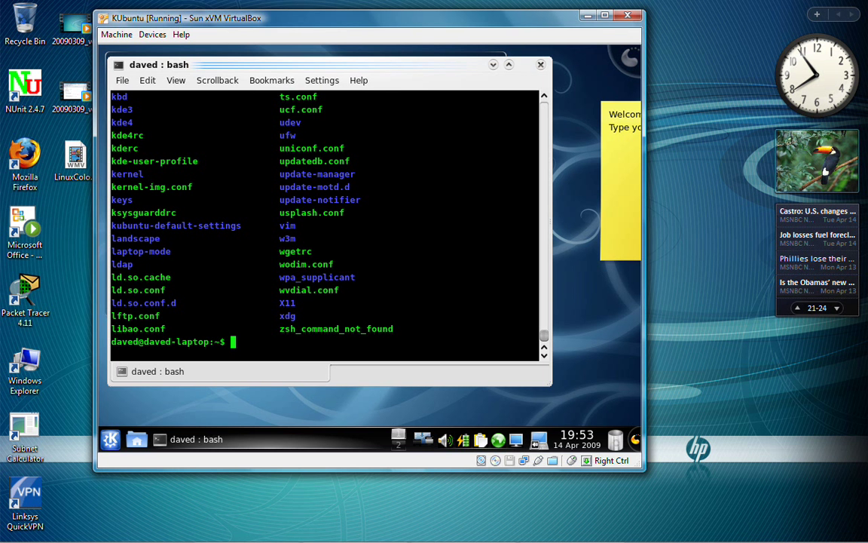
Write dircolors --print-database output to a DIR_COLORS file and list the home folder to confirm it.
type("dir")
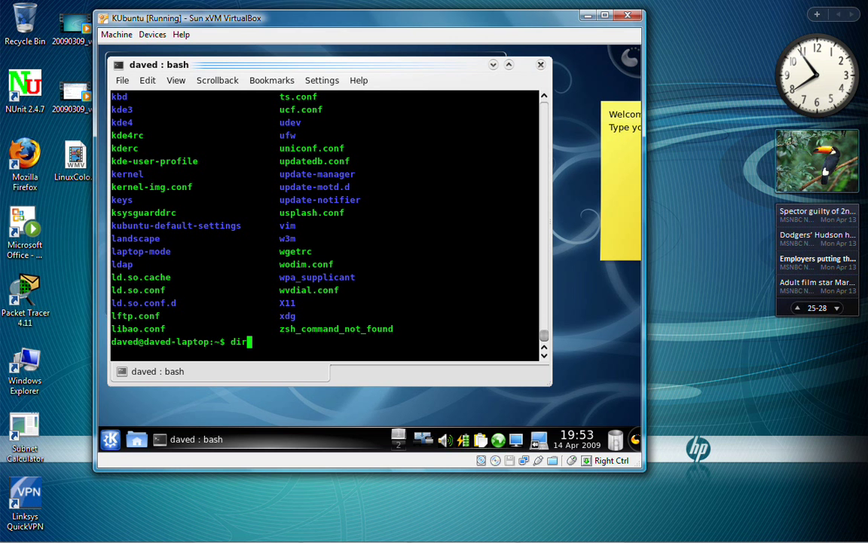
type("c")
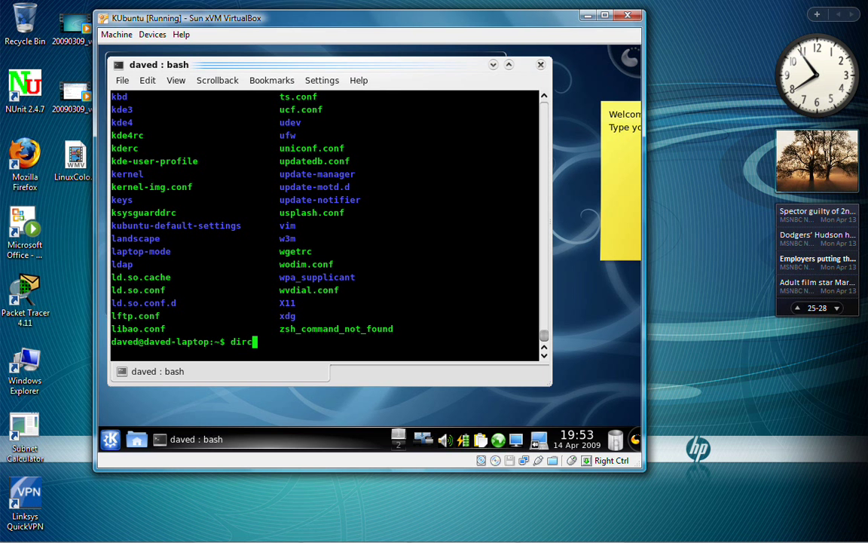
type("olors")
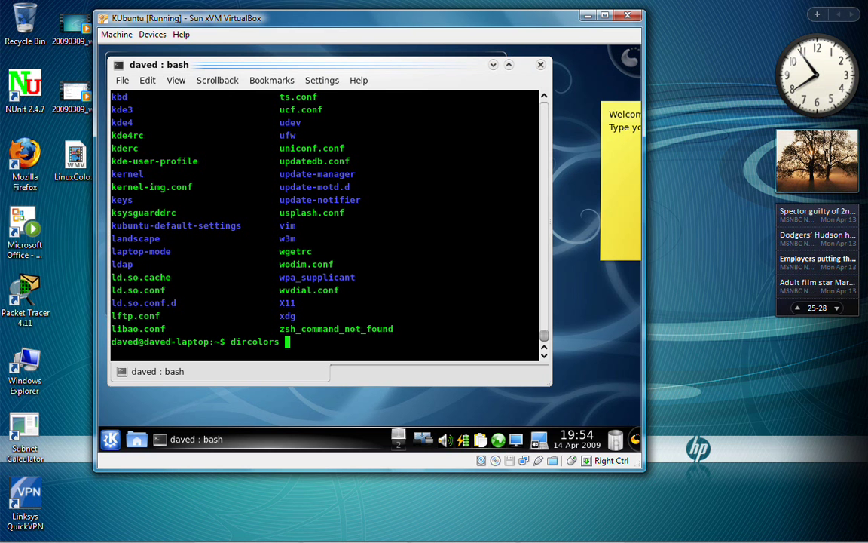
type("--print")
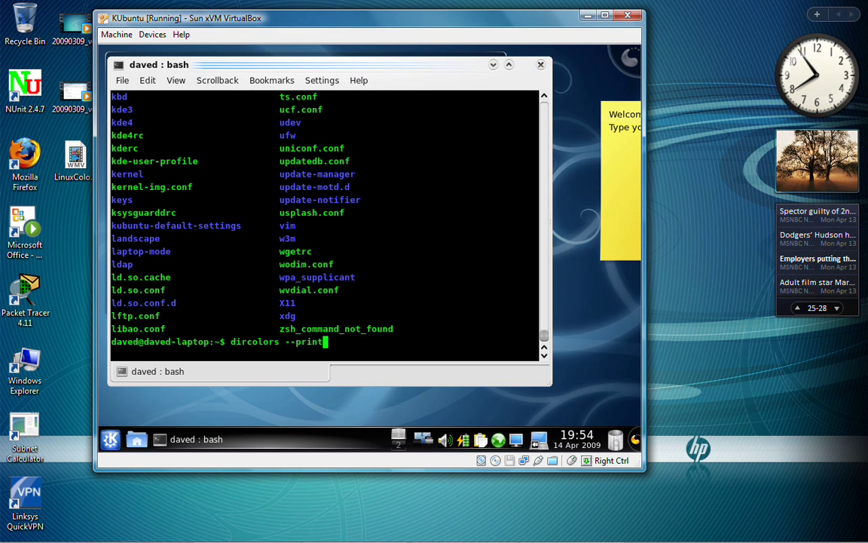
type("-datba")
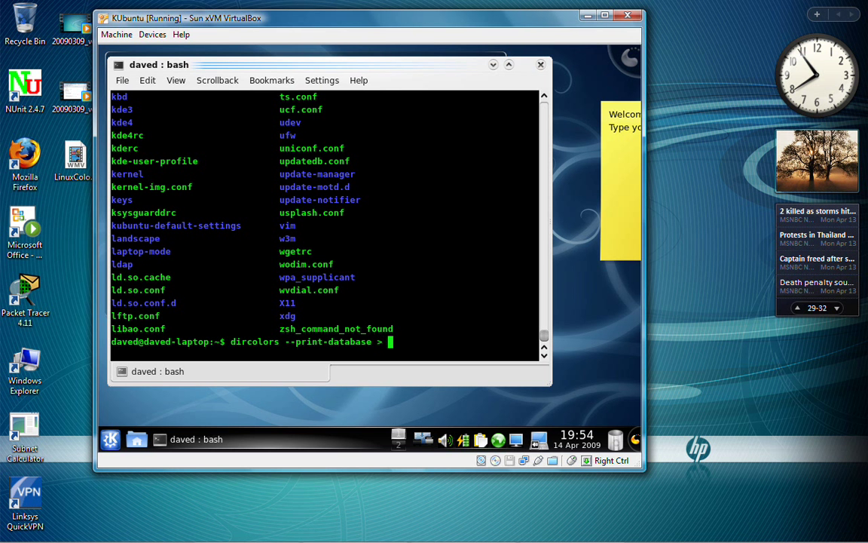
type("DIR_C")
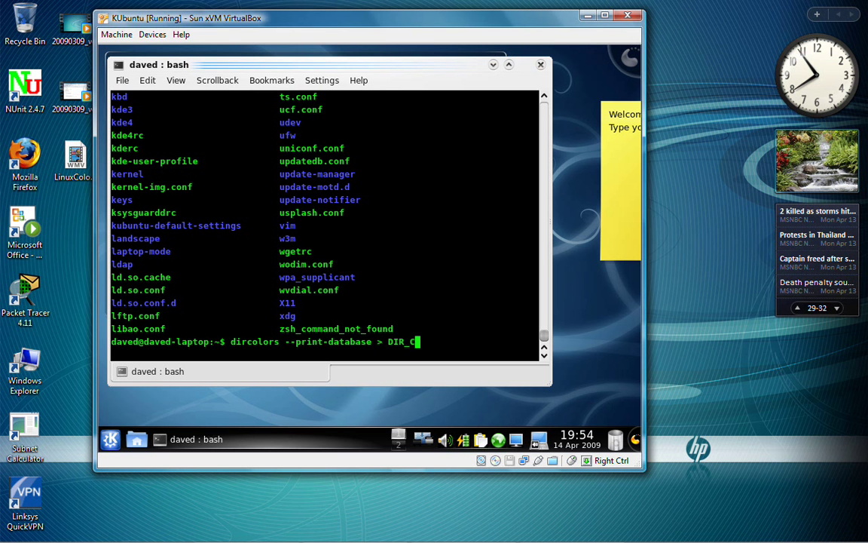
type("OLORS")
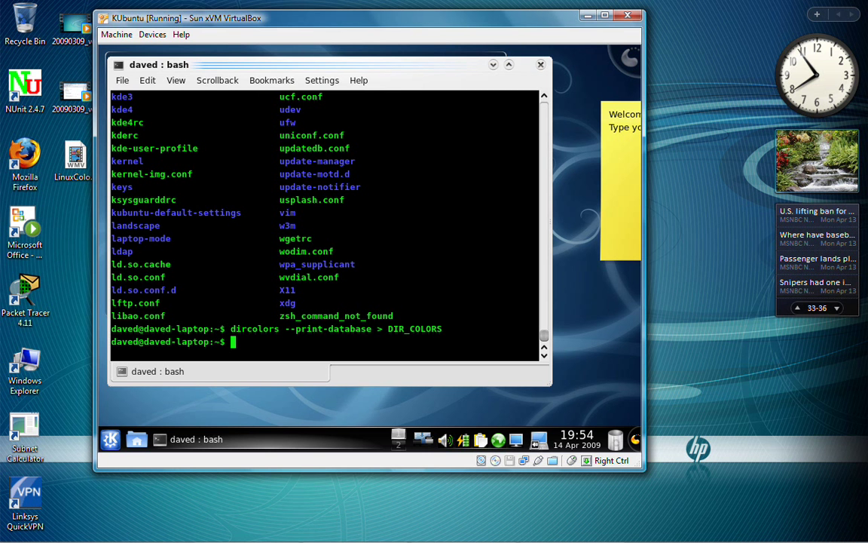
type("ls")
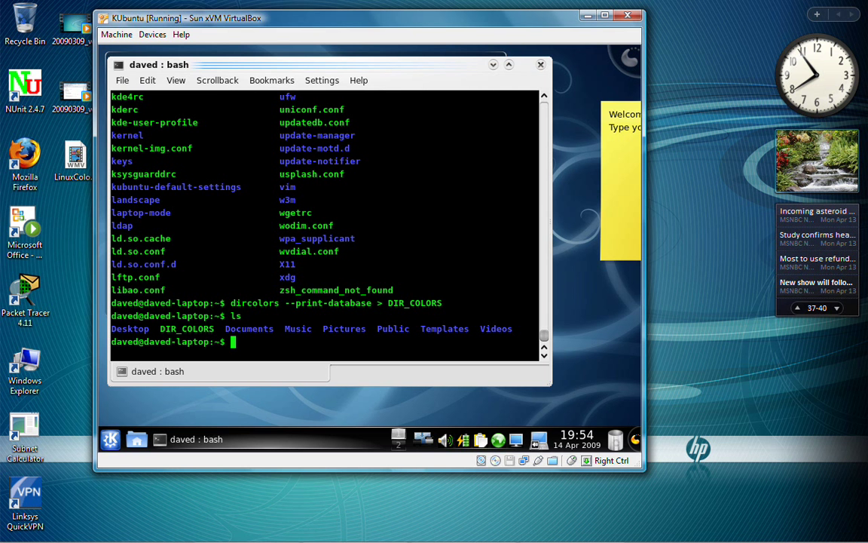
type("vi")
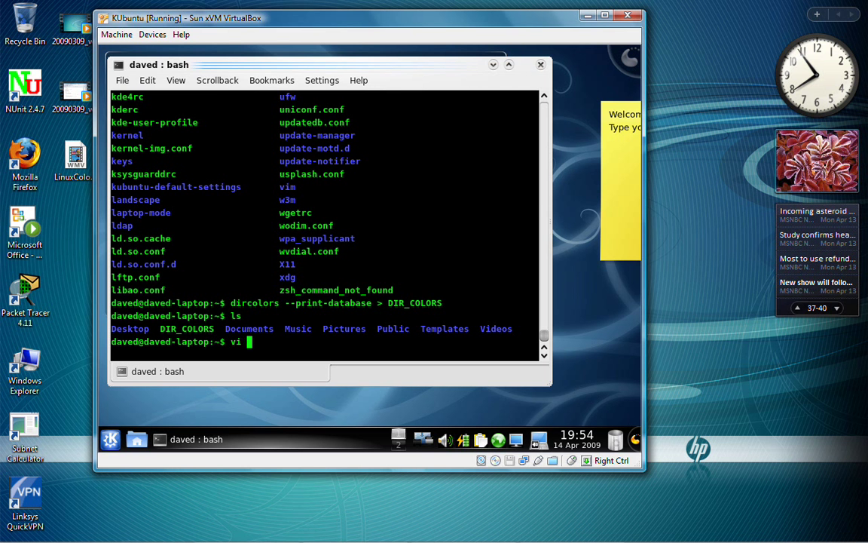
Open DIR_COLORS in vi, edit the directory colour entry, and save with :wq.
type("DIR_COLORS")
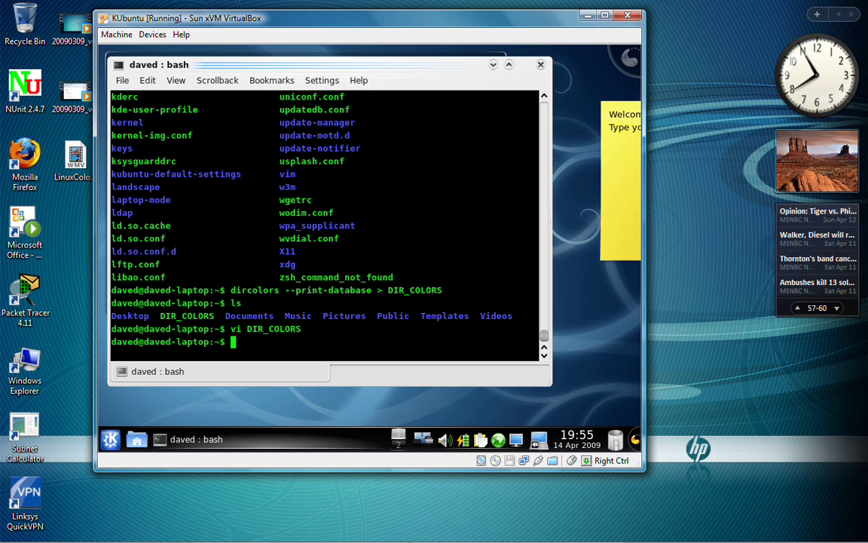
Move DIR_COLORS into /etc/ with sudo mv, then list /etc again.
type("sudo mv /")
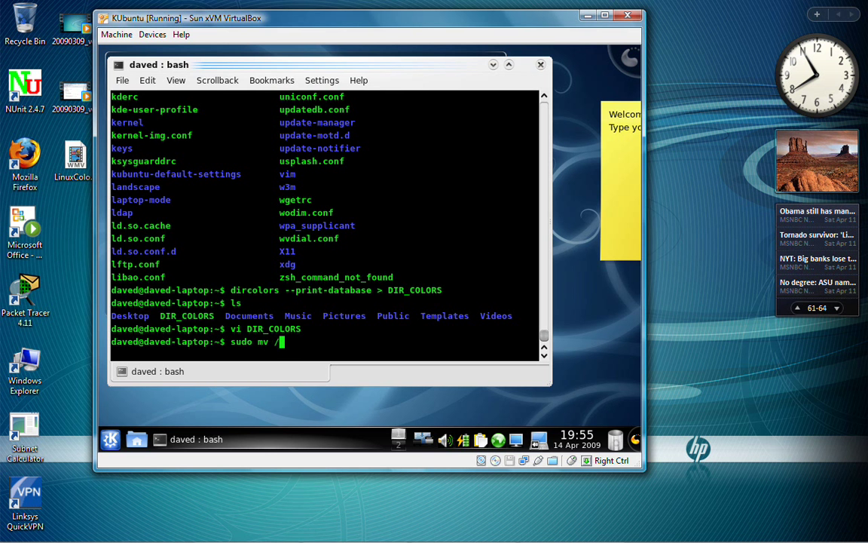
type("etc/")
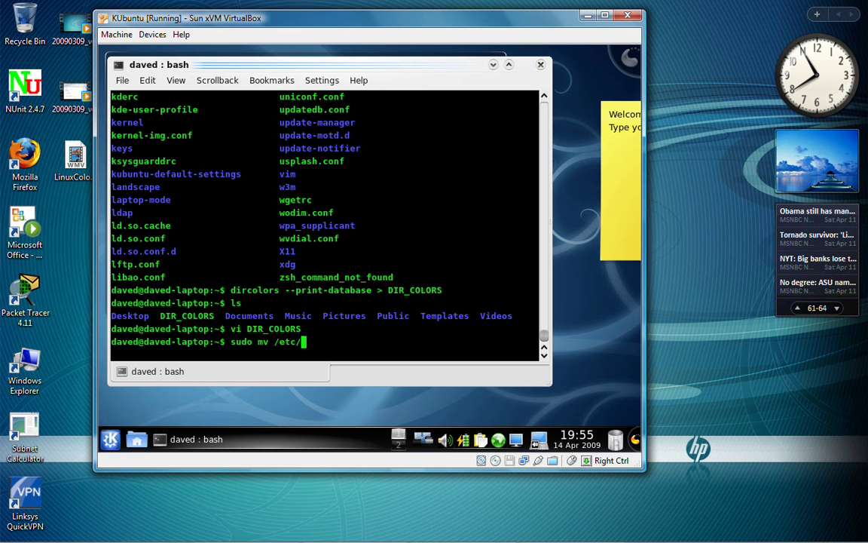
key("BackSpace")
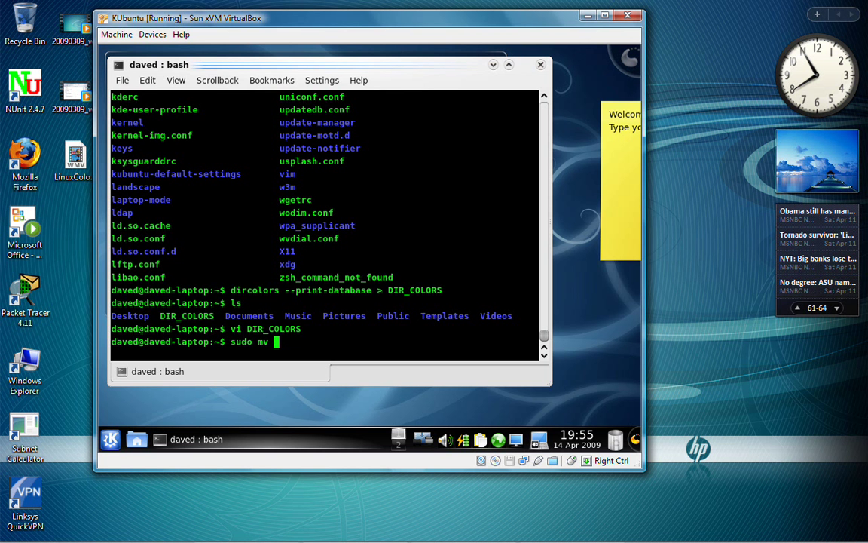
type("DIR_COLORS")
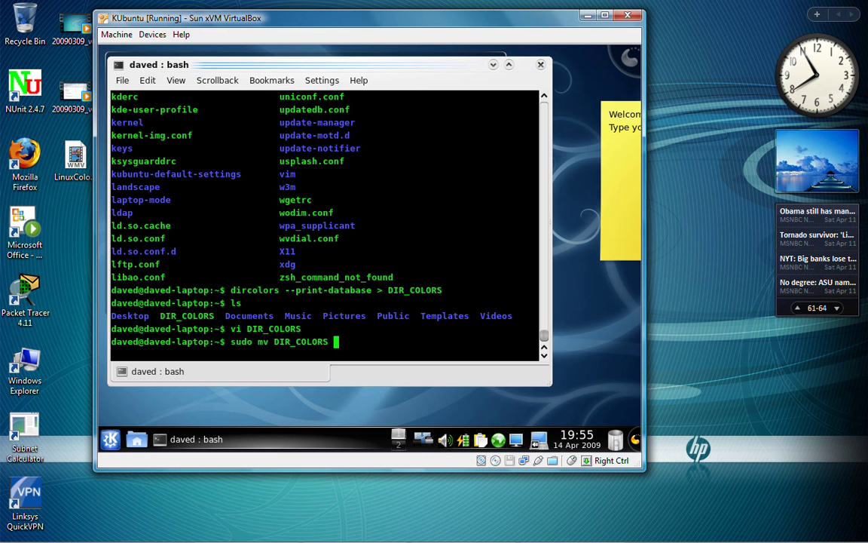
type("/etc/")
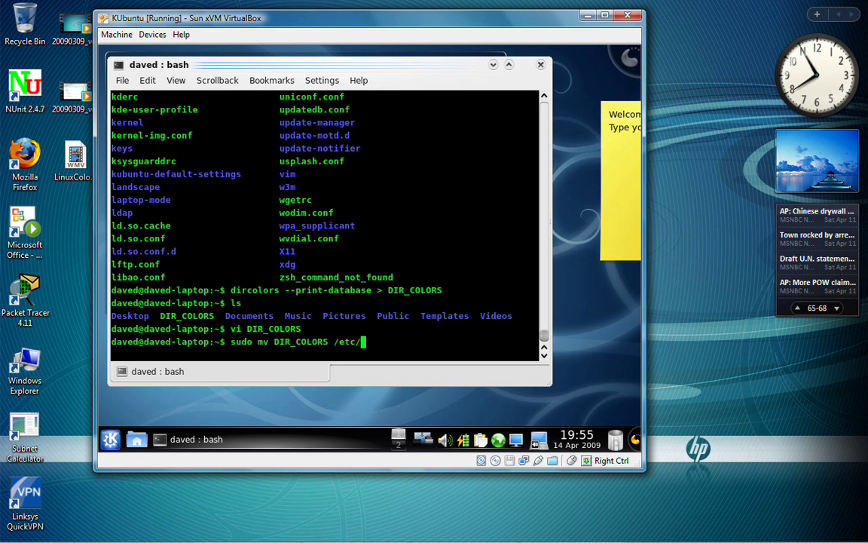
key("Return")
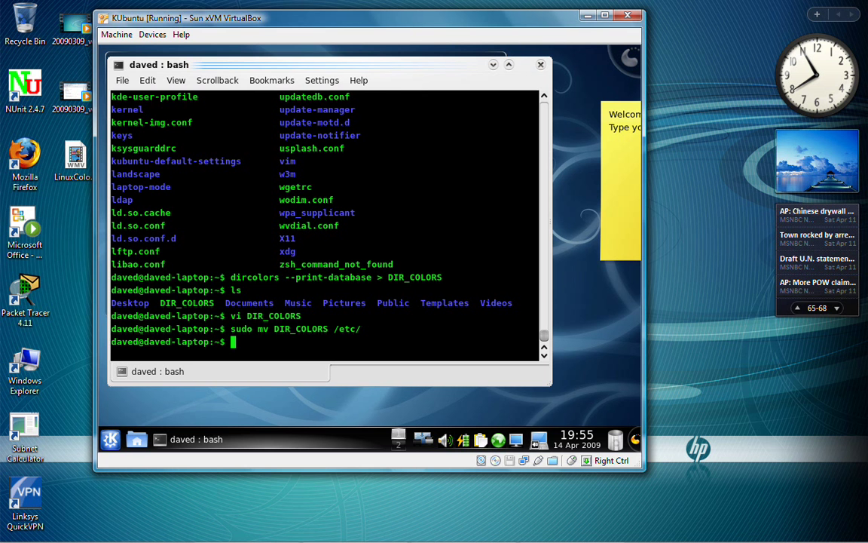
type("ls /et")
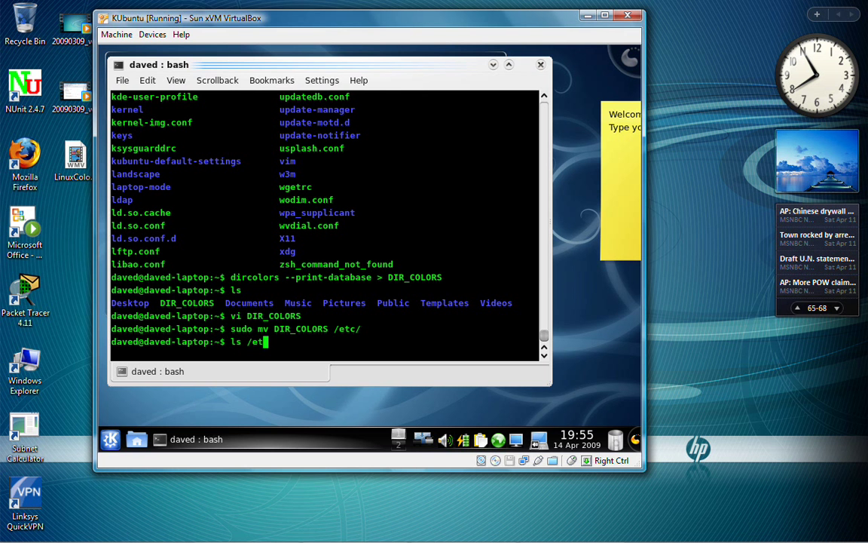
key("Return")
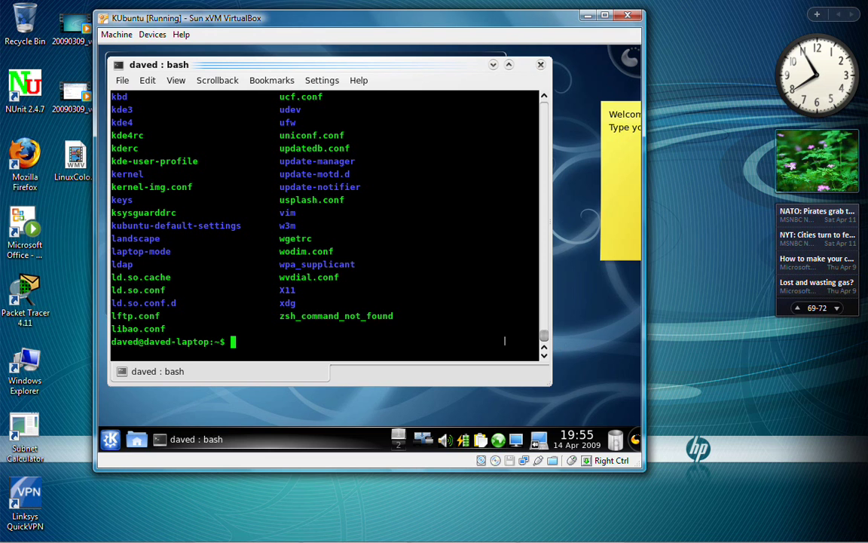
mouse_move(544, 332)
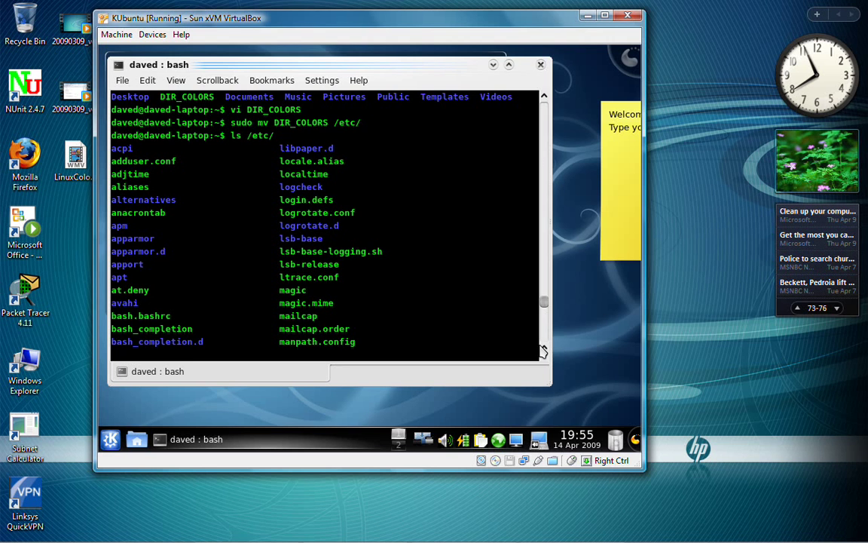
Check that /etc/DIR_COLORS exists with dir.
type("dir /etc")
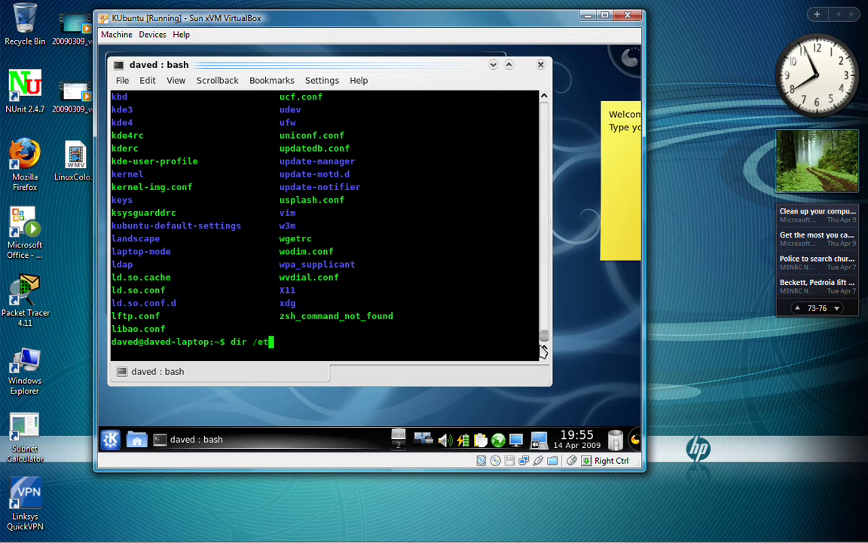
type("c/DIR_COLORS")
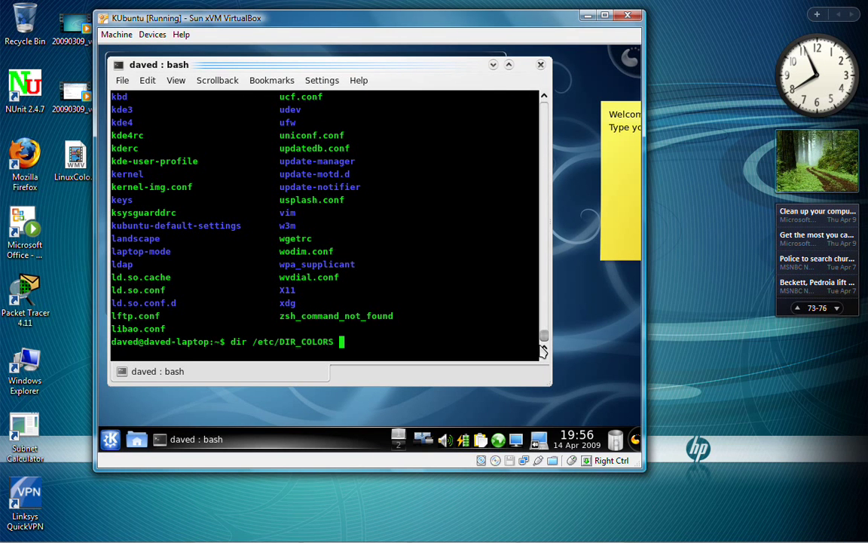
key("Return")
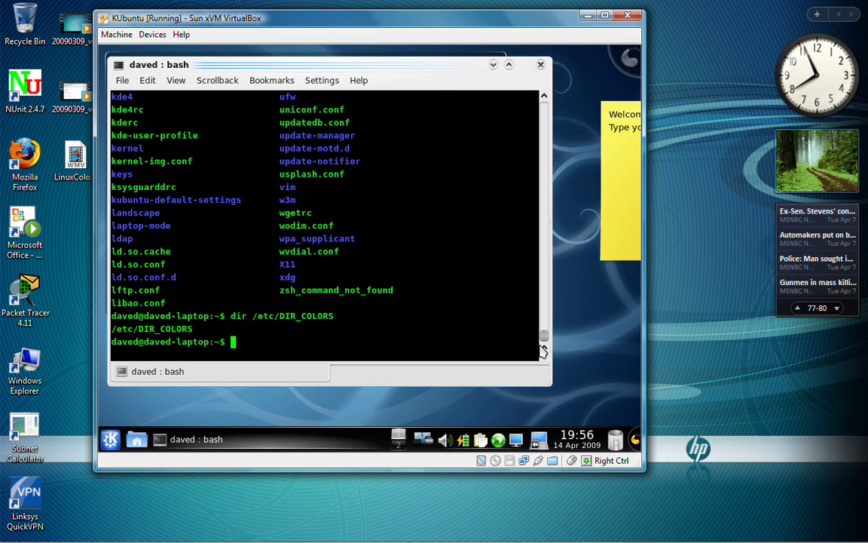
List the home folder, then list all files including hidden ones with ls -ltra.
type("ls")
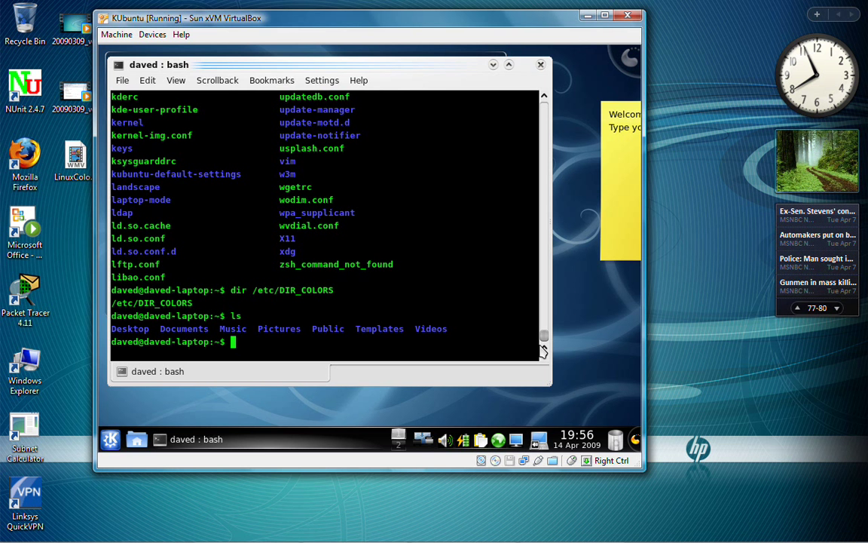
type("ls")
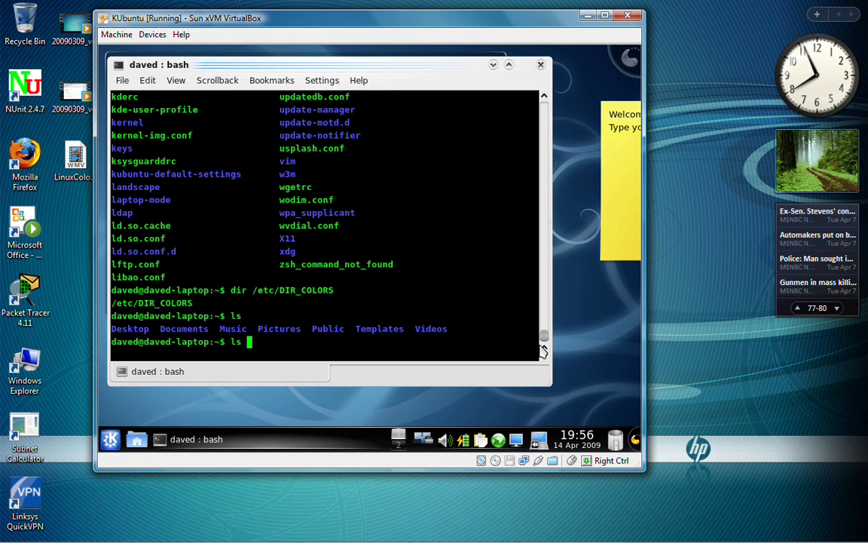
type("-ltra")
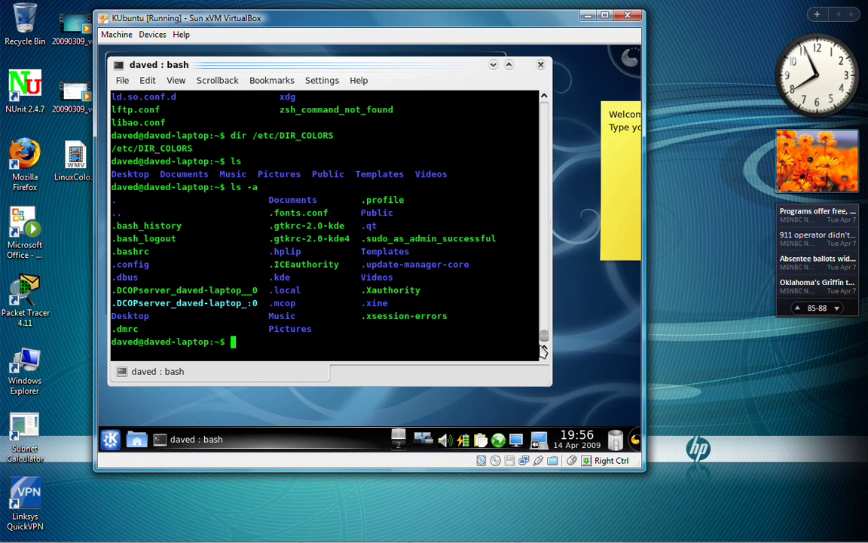
type("vi .")
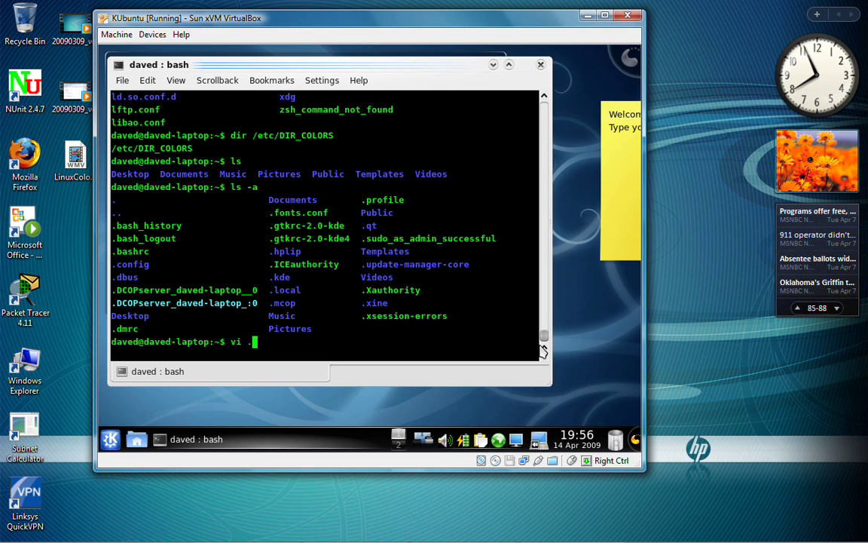
Open ~/.bashrc in vi and point its dircolors eval line at /etc/DIR_COLORS.
type("bash")
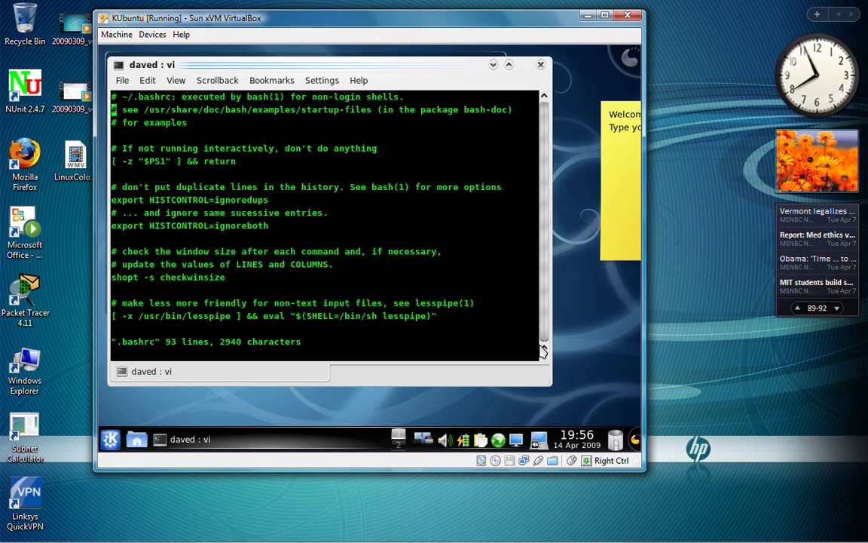
scroll("down", 3)
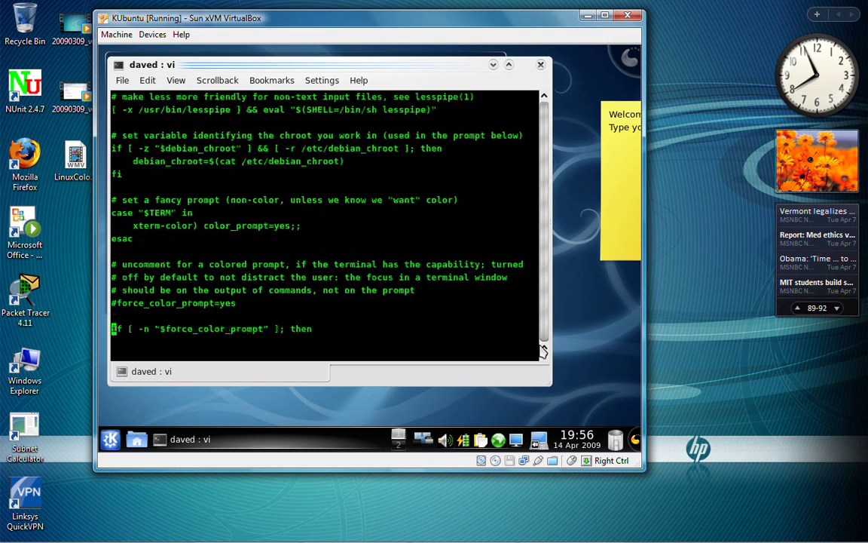
scroll("down", 3)
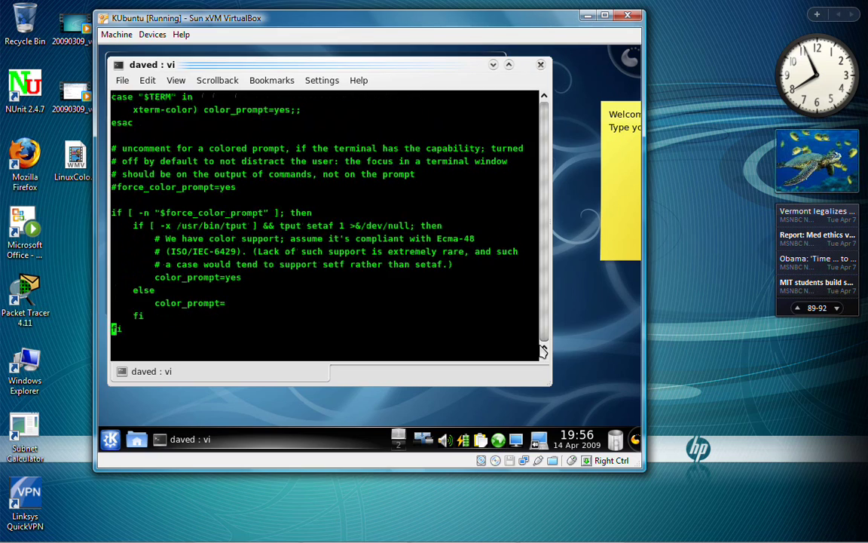
scroll("down", 3)
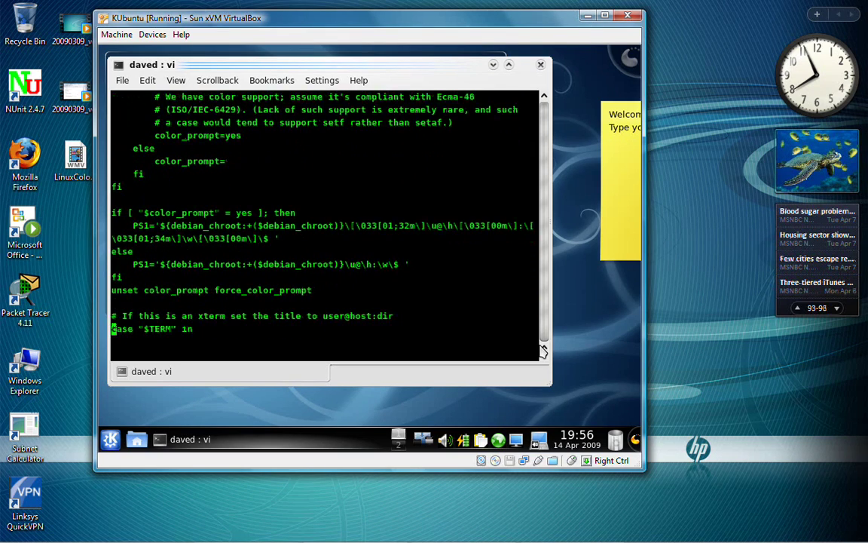
scroll("down", 3)
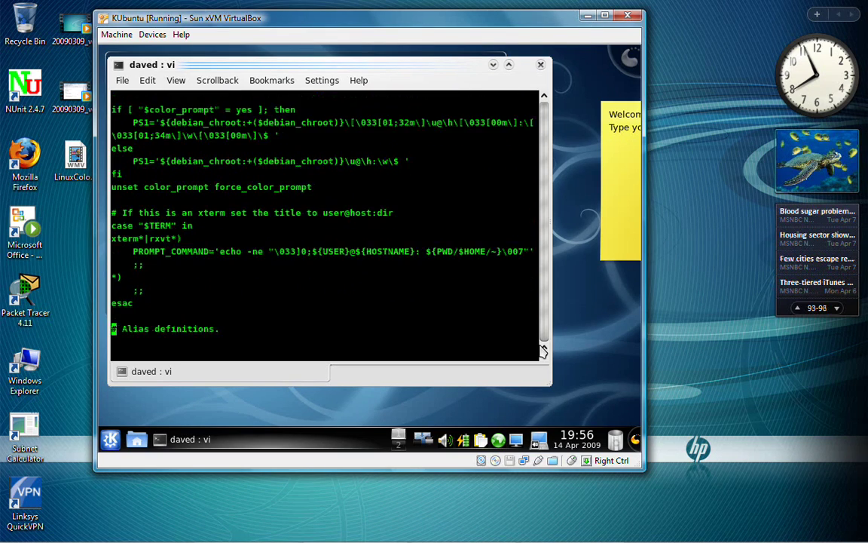
scroll("down", 3)
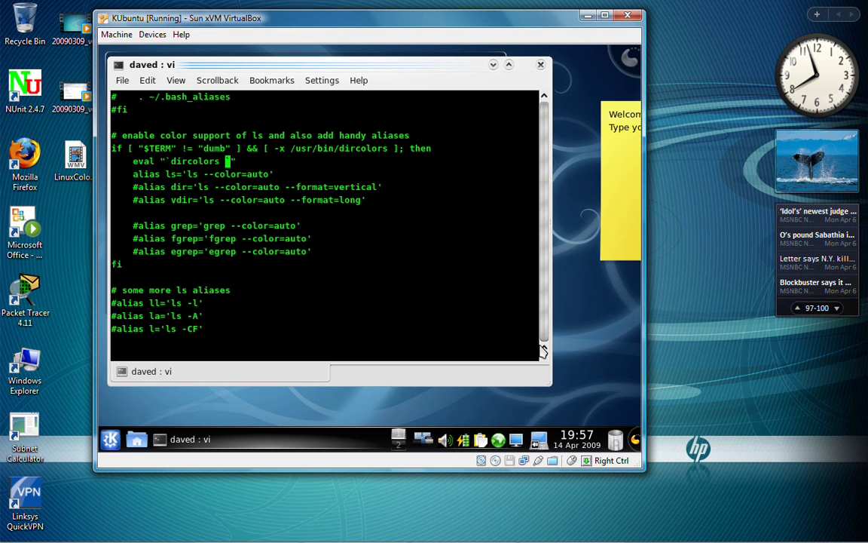
type("/etc/")
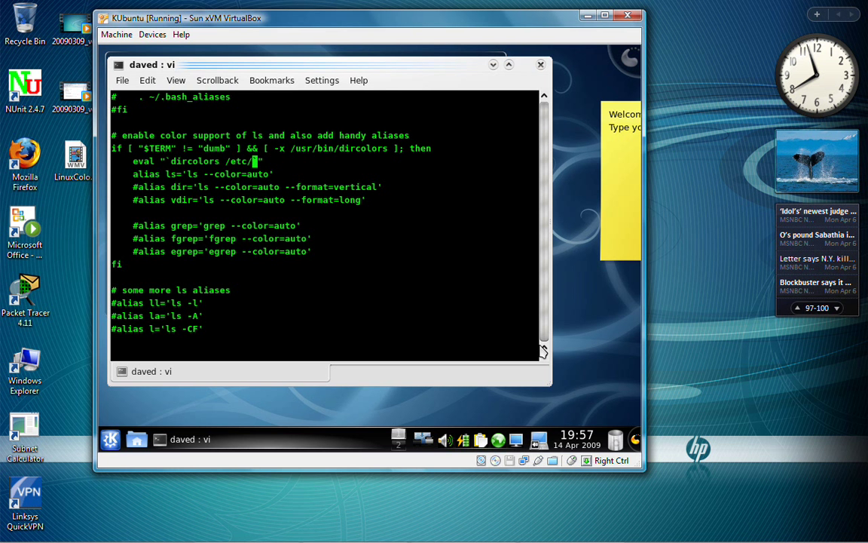
type("DIR_")
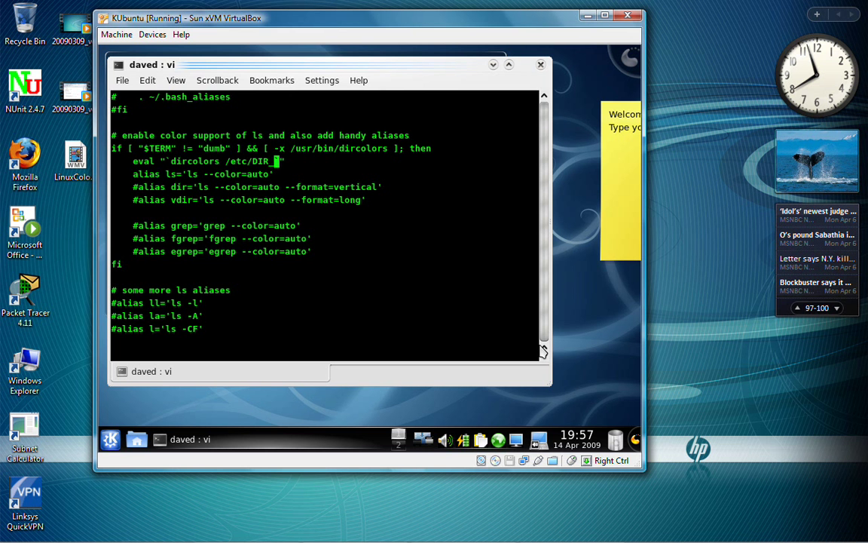
type("COLORS")
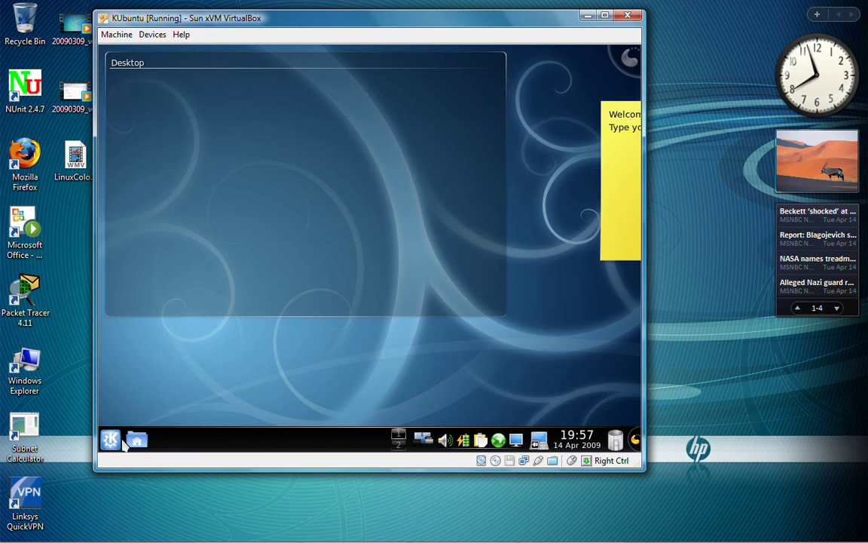
Launch a new Konsole terminal from Kickoff's Applications > System category.
left_click(110, 440)
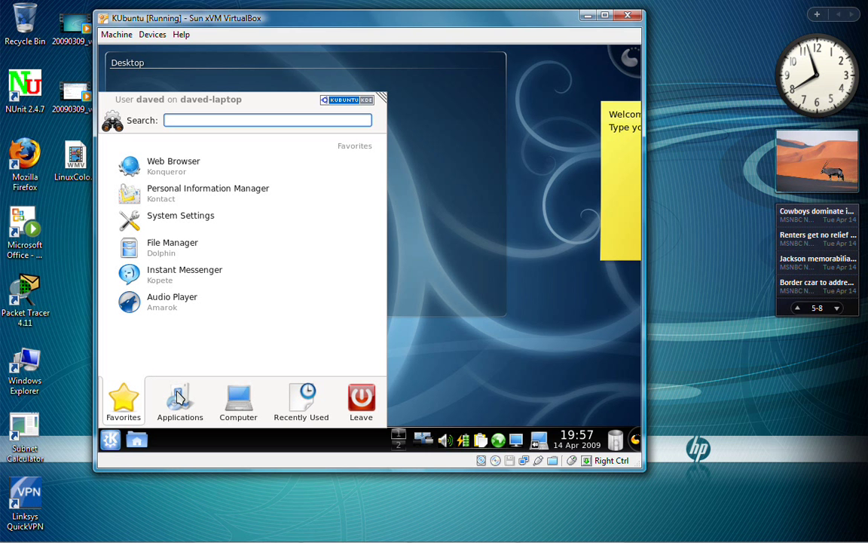
left_click(180, 399)
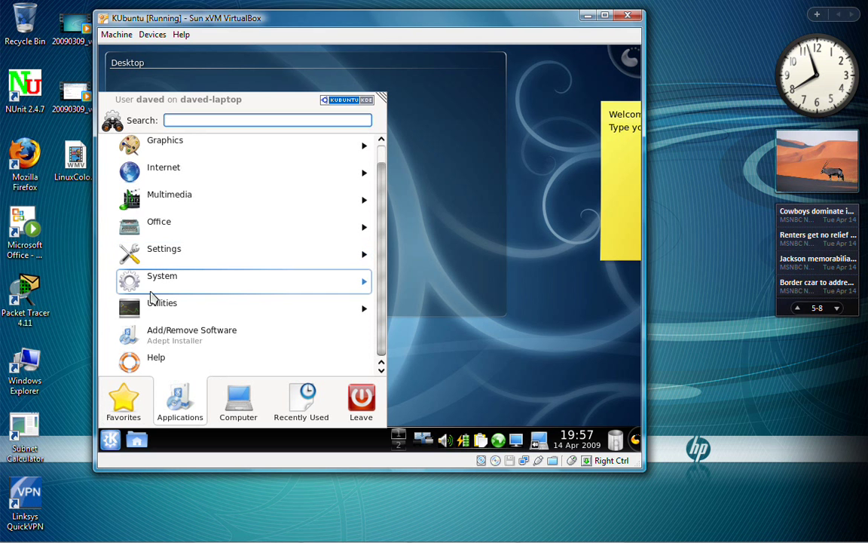
mouse_move(159, 284)
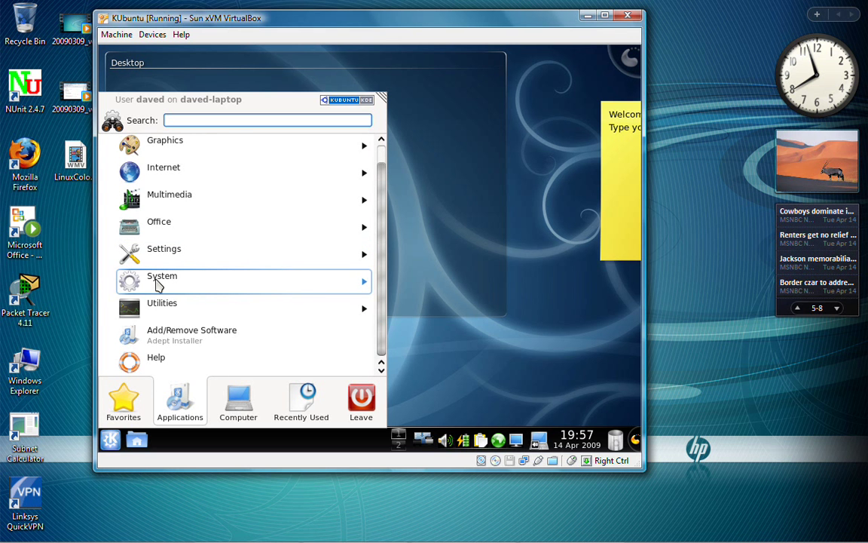
left_click(162, 281)
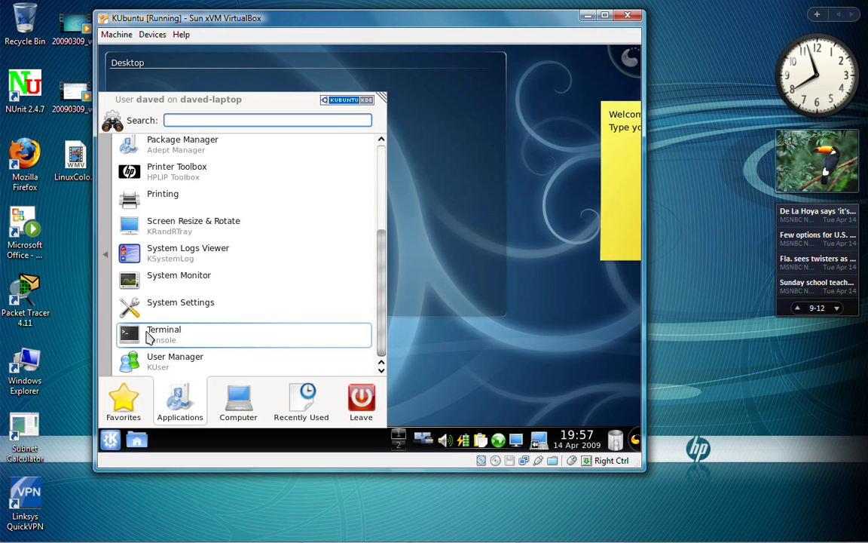
left_click(164, 330)
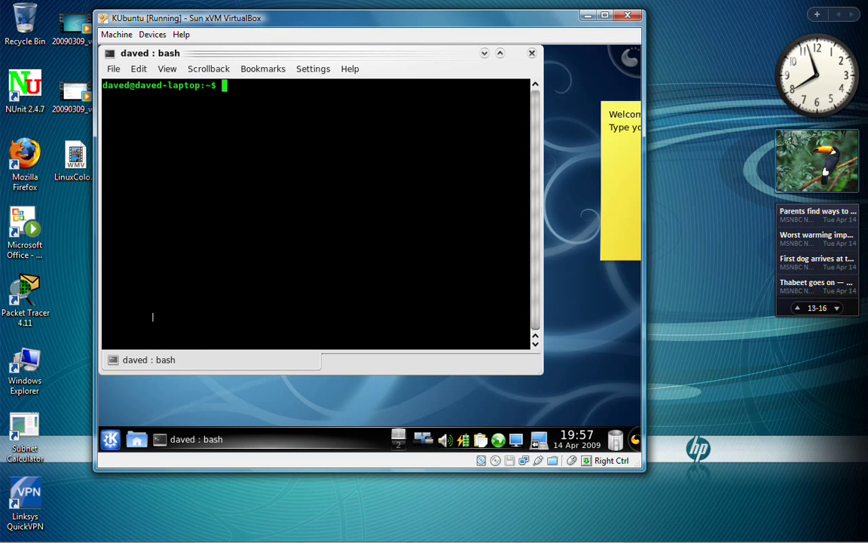
List /etc, become root with su, move to /root, confirm with pwd, and list files.
type("ls /et")
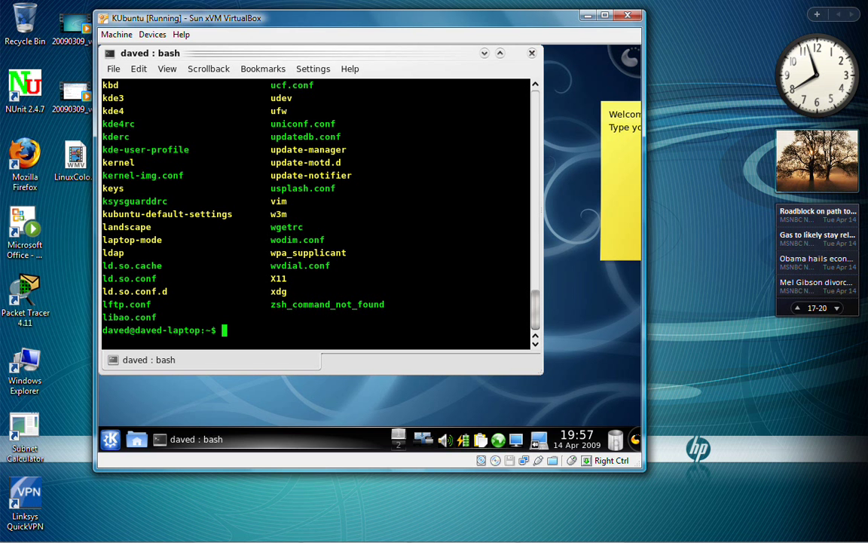
type("su")
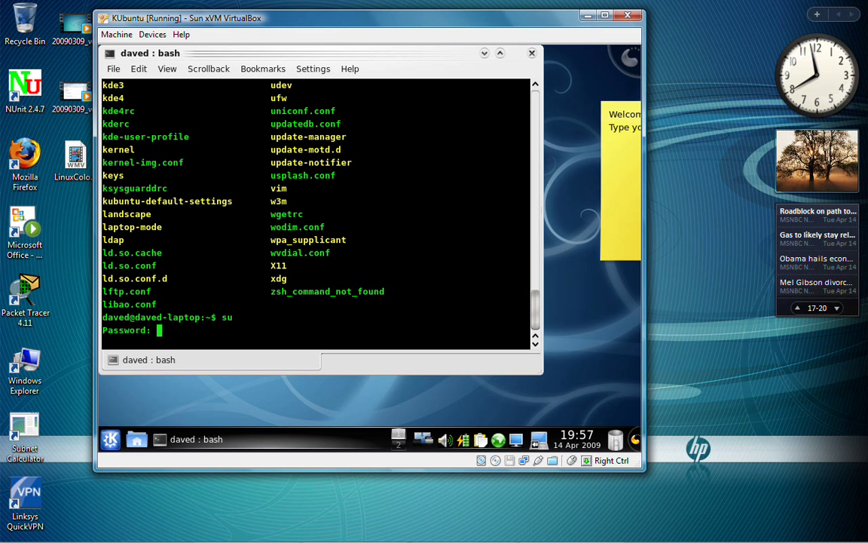
key("Return")
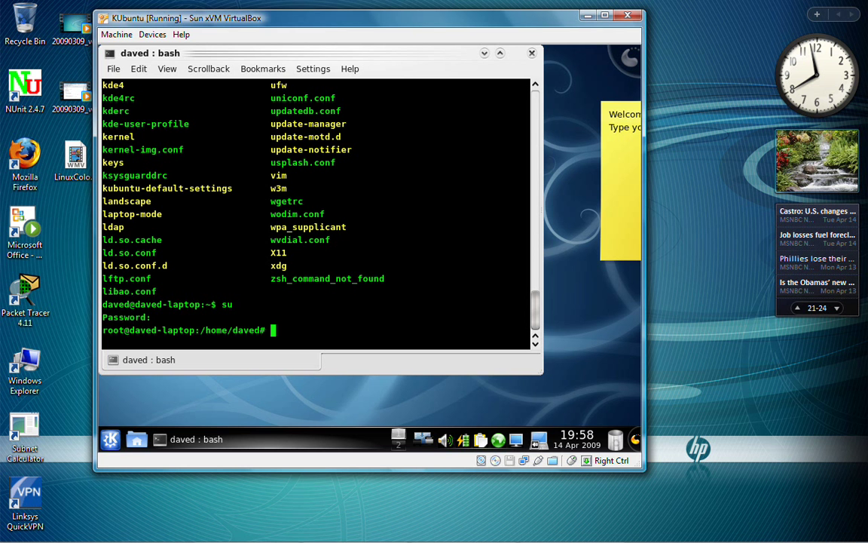
type("cd")
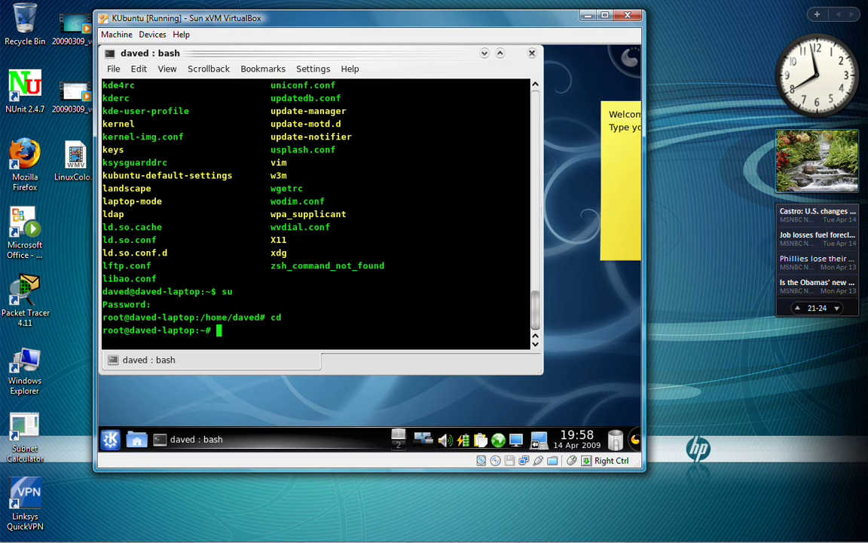
type("pwd")
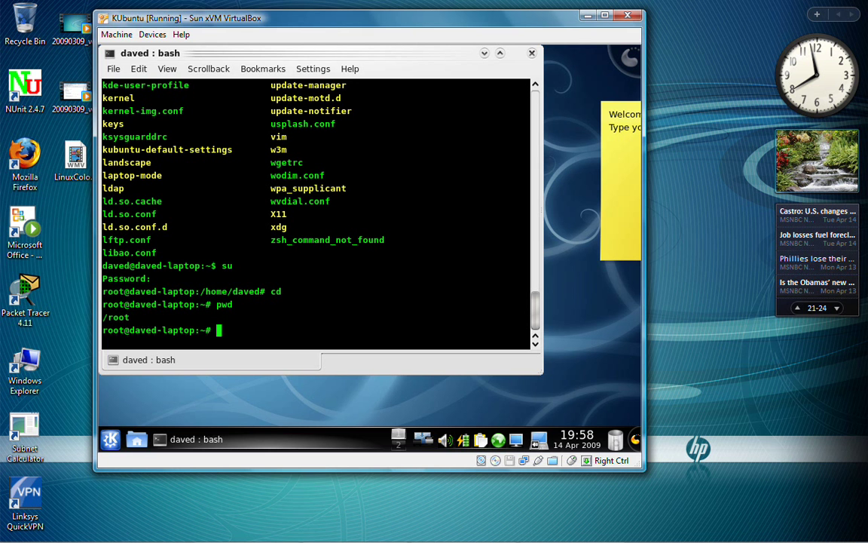
type("ls -a")
type("vi .")
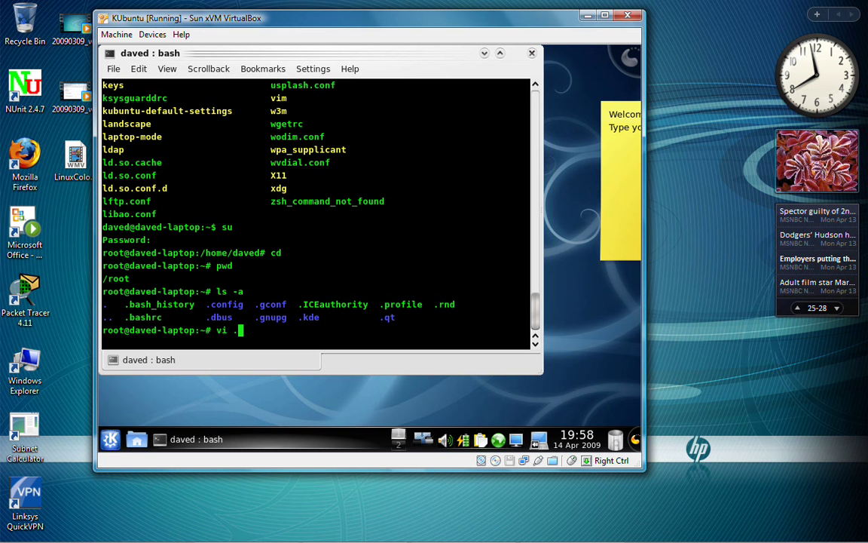
View root's .bashrc dircolors setup in vi and quit with :q without changes.
type("bash")
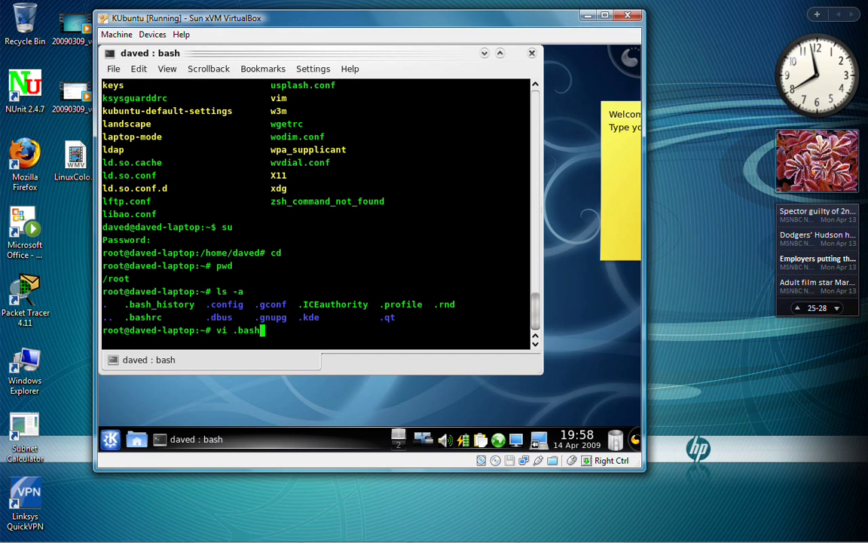
key("Return")
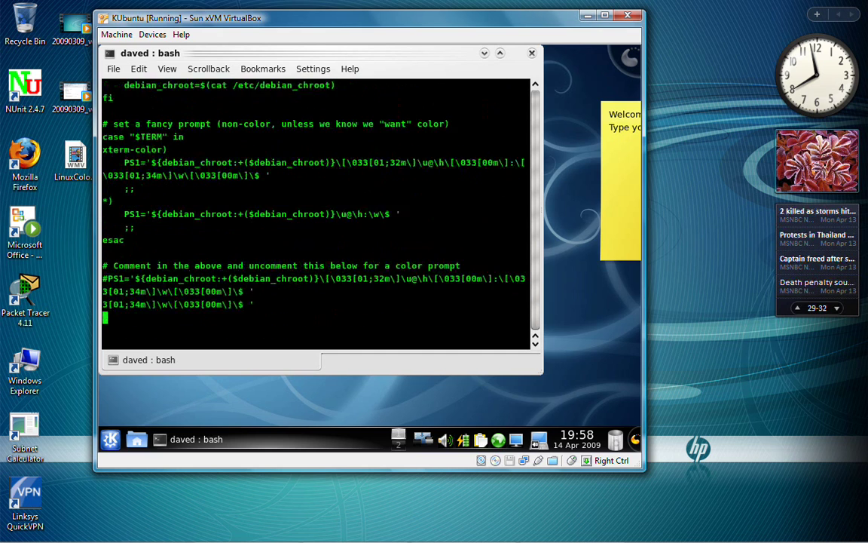
scroll("down", 3)
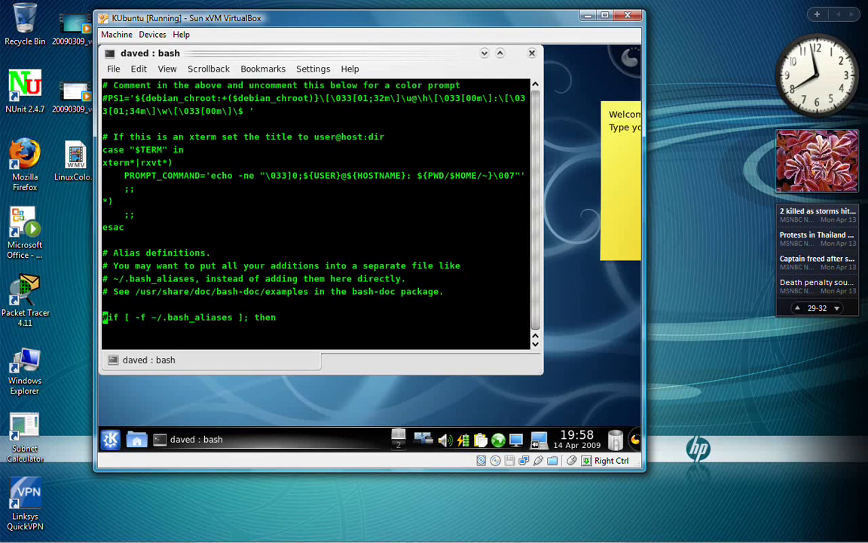
scroll("down", 3)
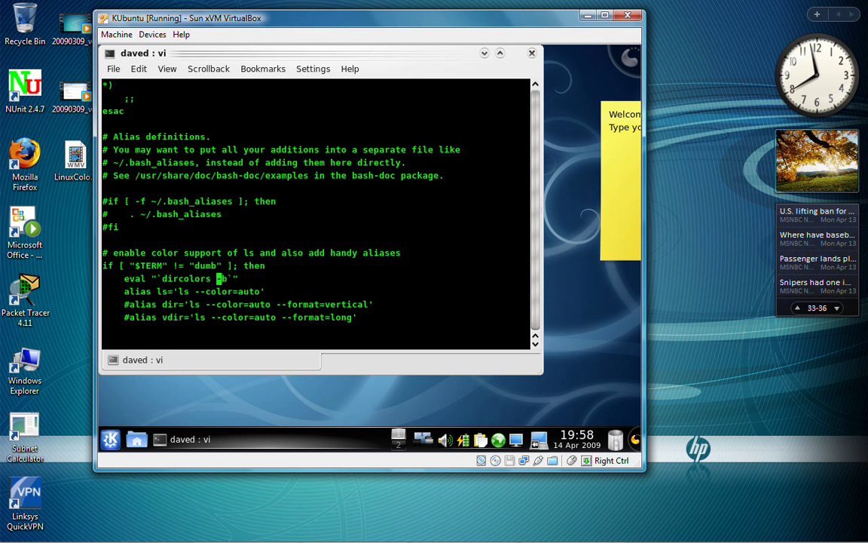
type(":q")
type("ls")
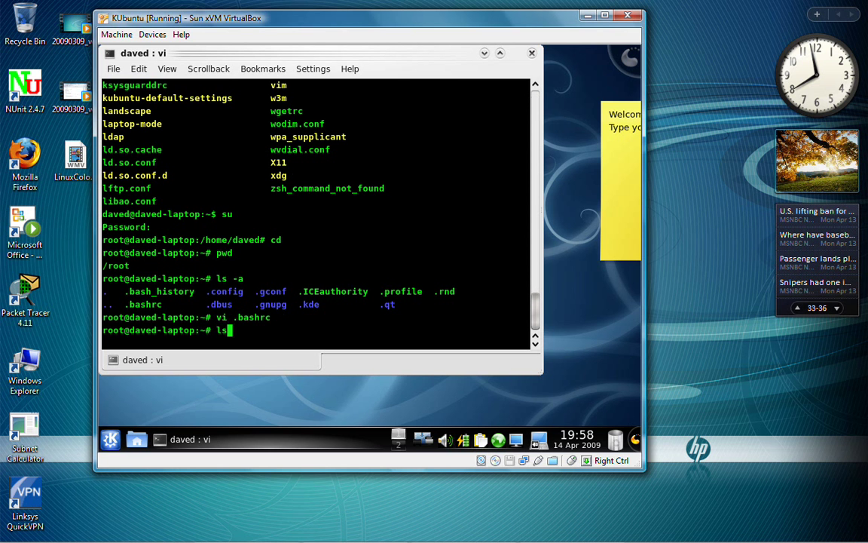
List /etc, whose directories still appear in blue.
type("/etc/")
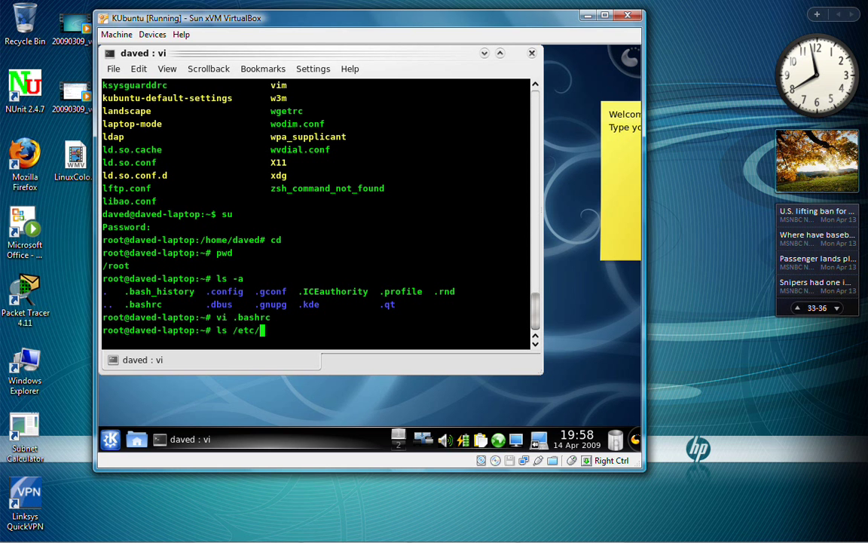
key("Return")
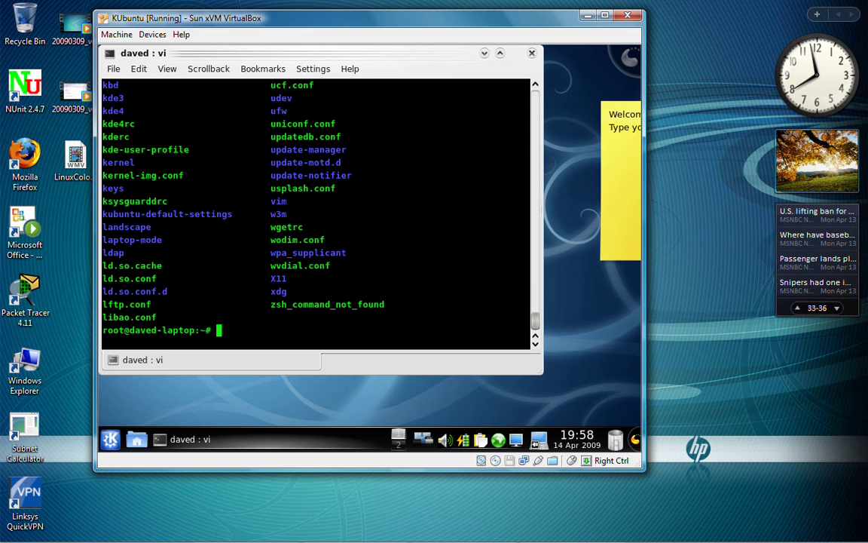
type("vi .bashrc")
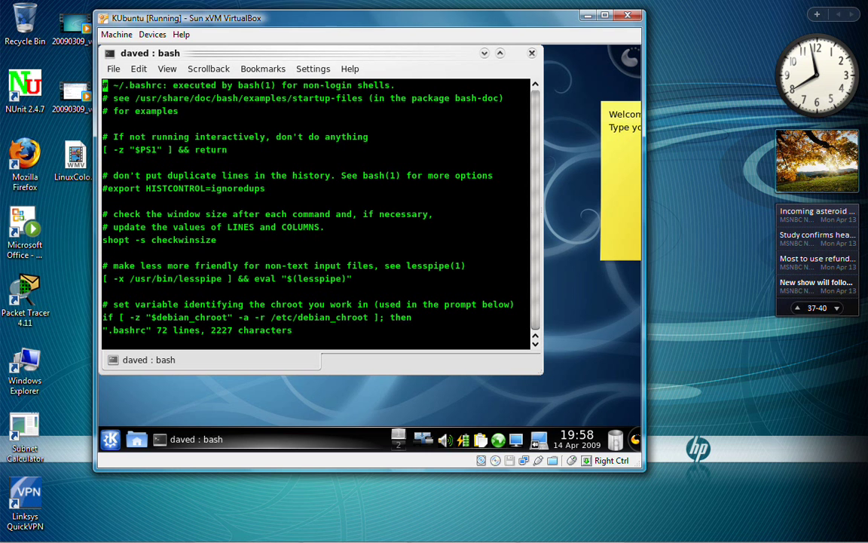
Change root's .bashrc dircolors line to use /etc/DIR_COLORS and save with :wq.
scroll("down", 3)
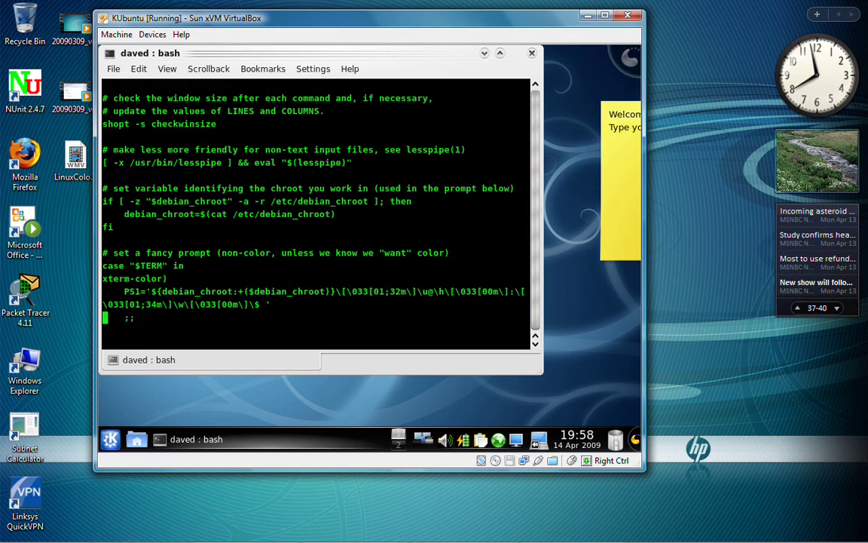
scroll("down", 3)
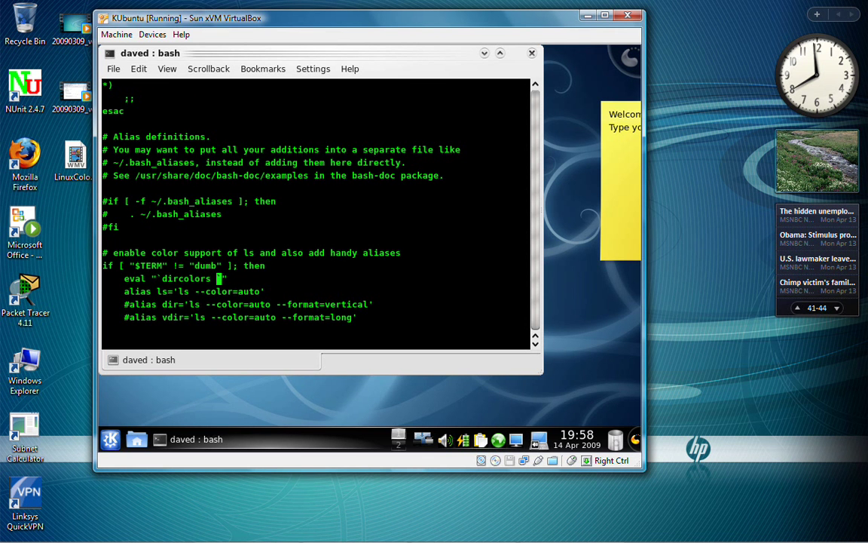
type("/et")
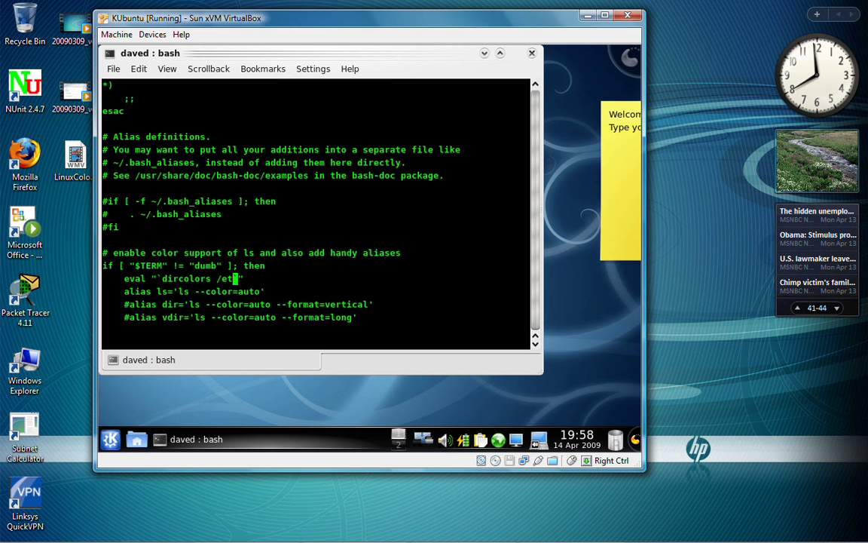
type("DIR_")
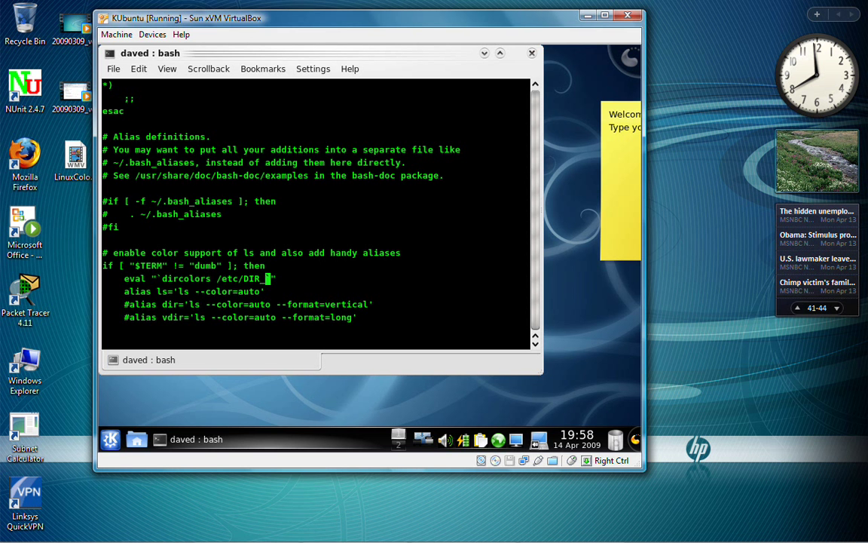
type("COLORS")
left_click(316, 330)
type(":wq")
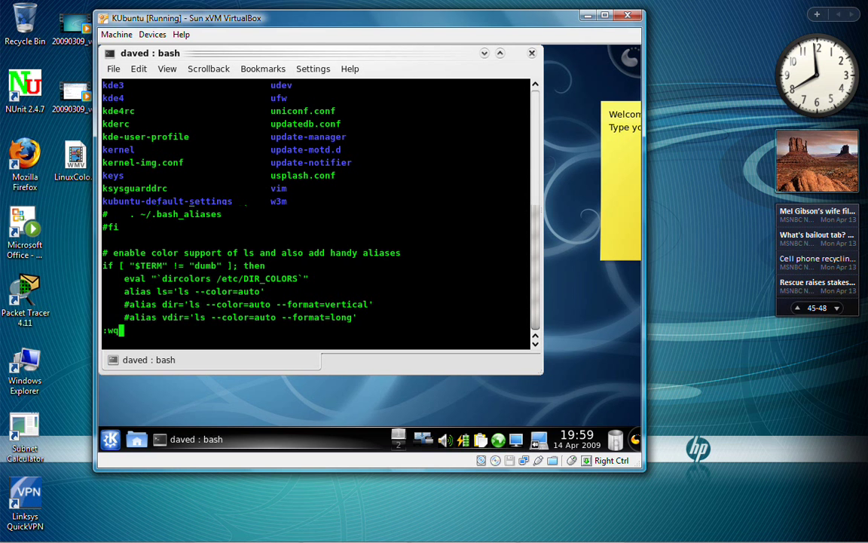
key("Return")
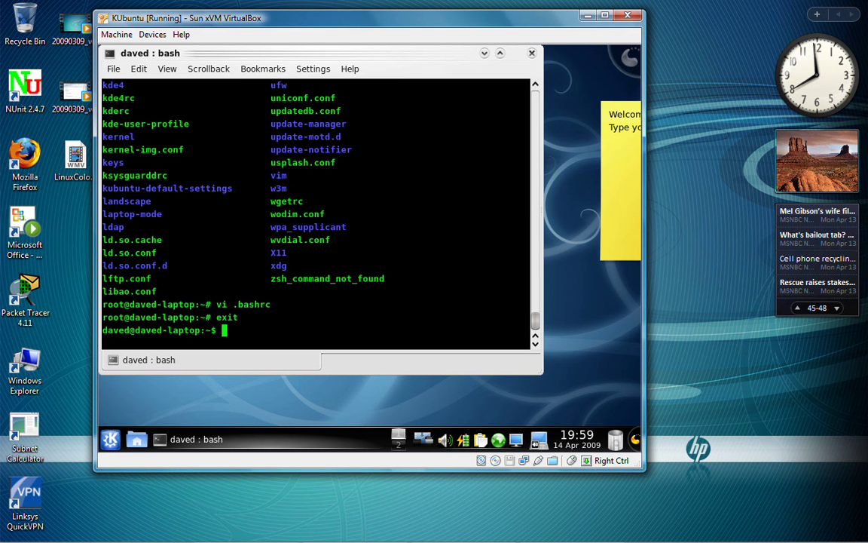
As root, list /etc to confirm yellow directories, then exit back to daved's shell.
type("su")
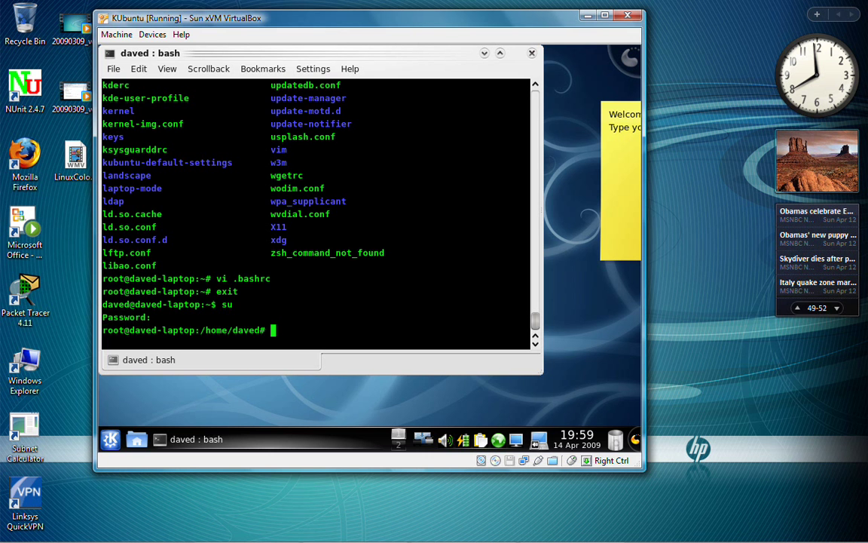
type("ls")
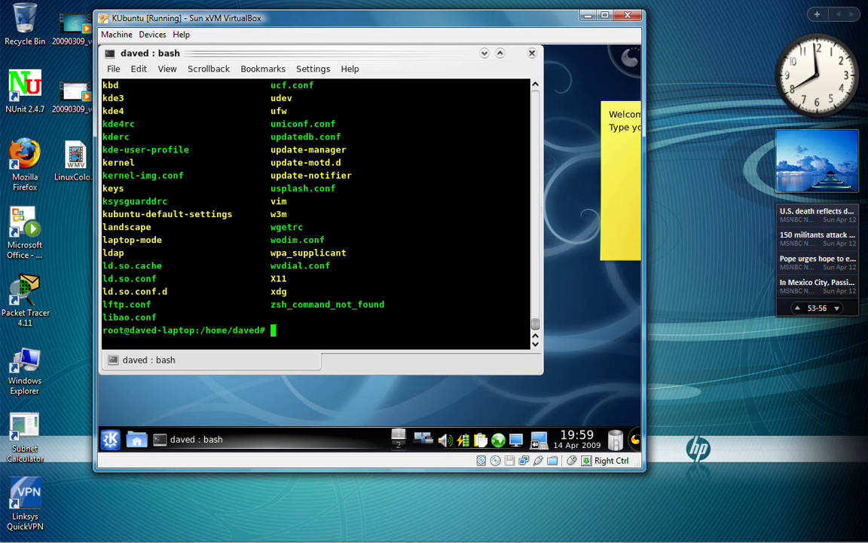
type("exit")
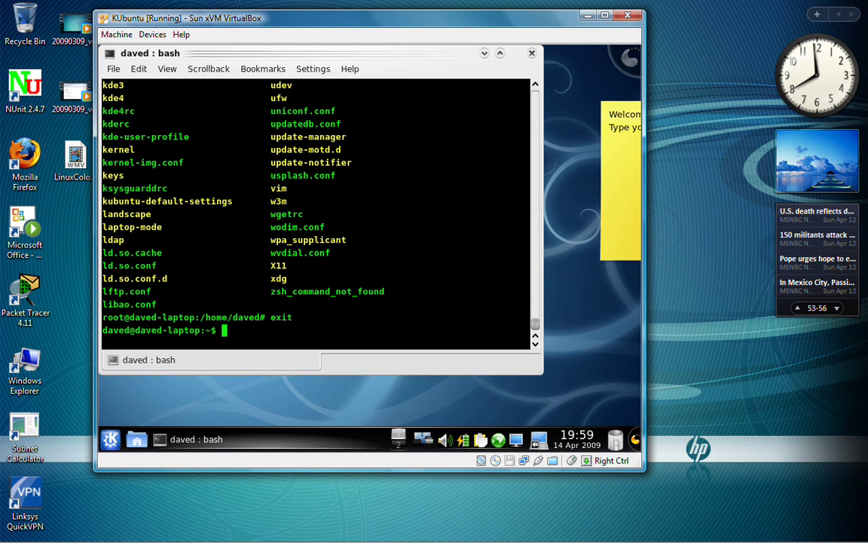